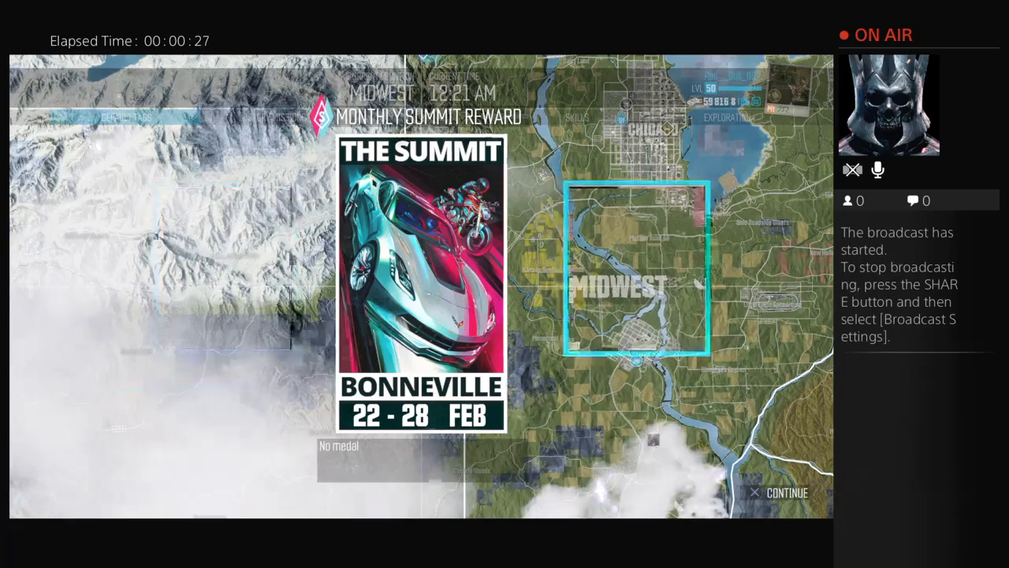
pyautogui.click(786, 492)
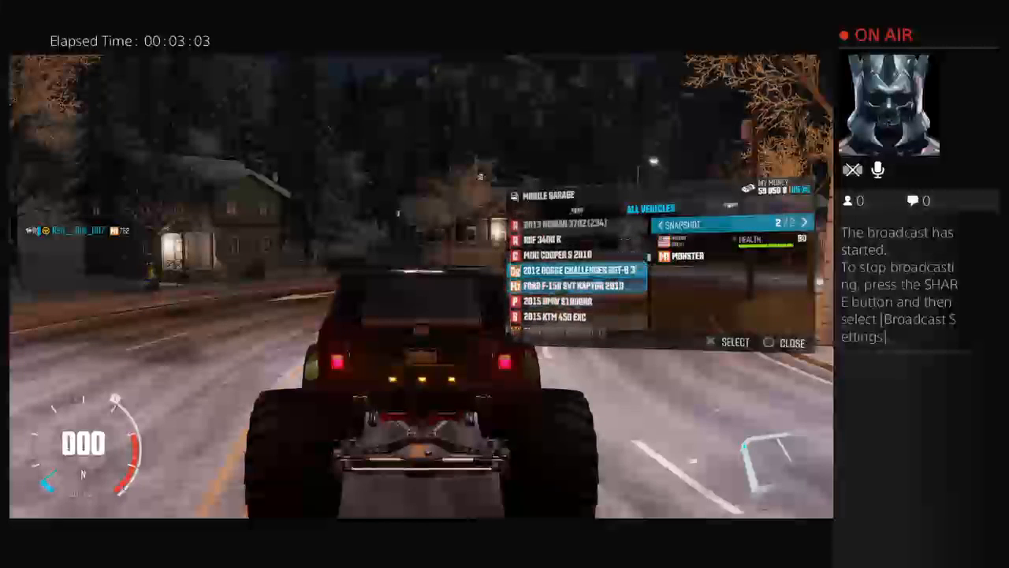
pyautogui.scroll(-3)
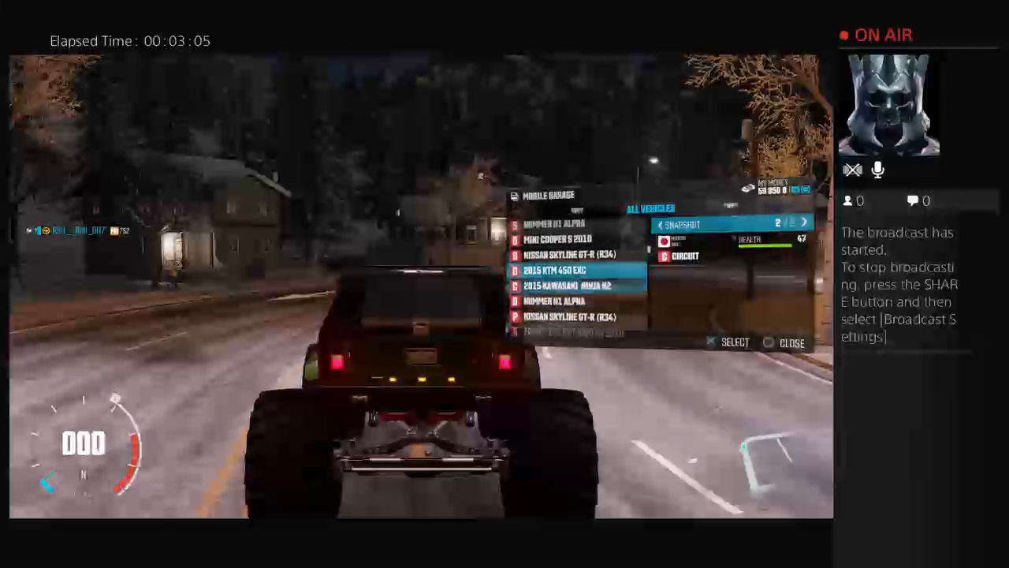